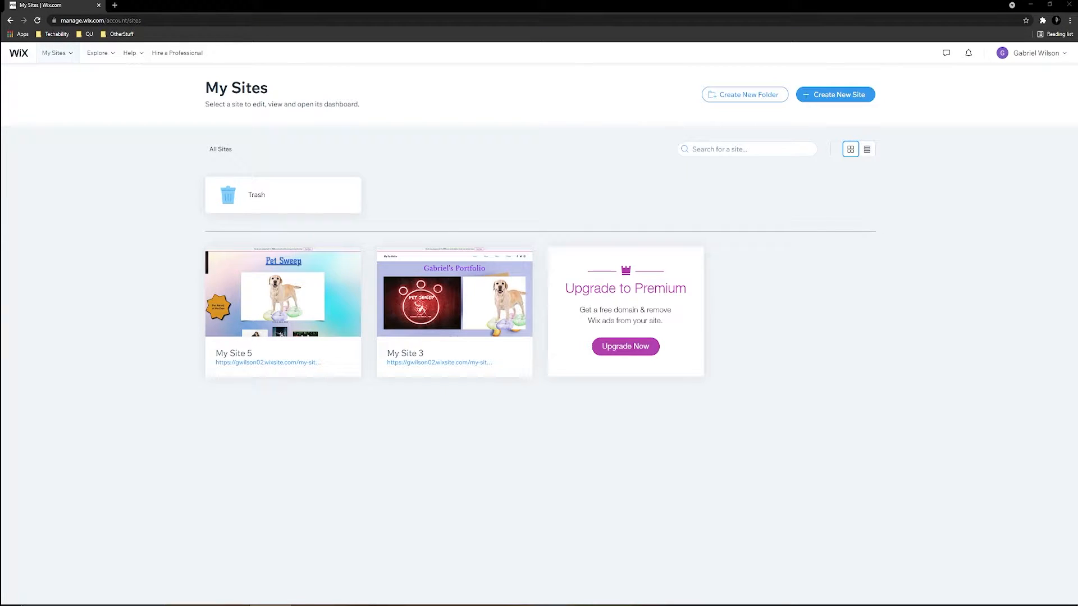
pyautogui.moveTo(319, 525)
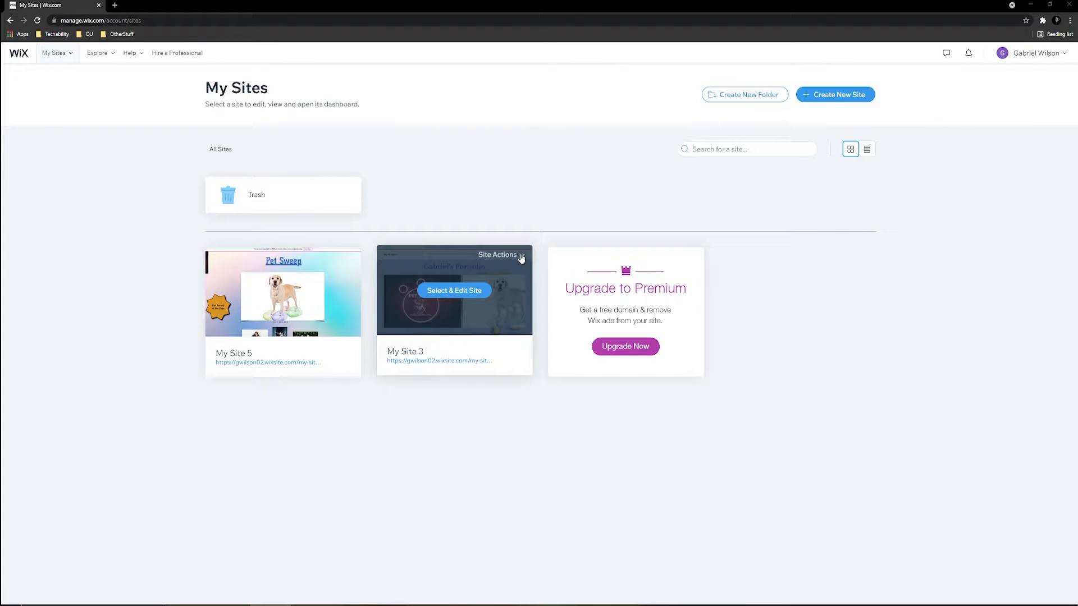
# - Rename My Site 3 to 'Portfolio' from its Site Actions menu and save
pyautogui.click(519, 257)
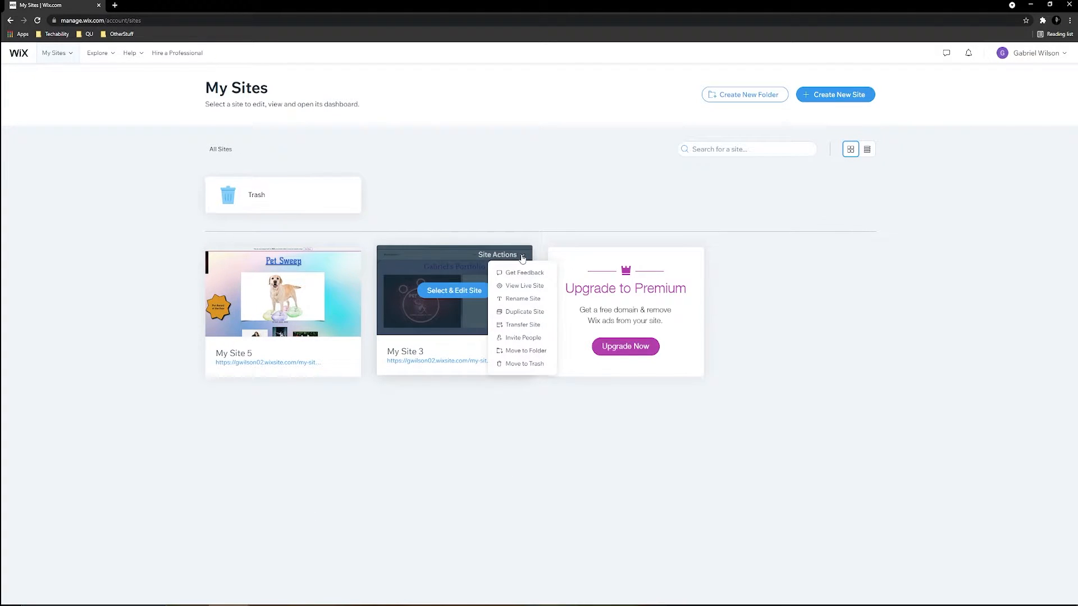
pyautogui.click(452, 401)
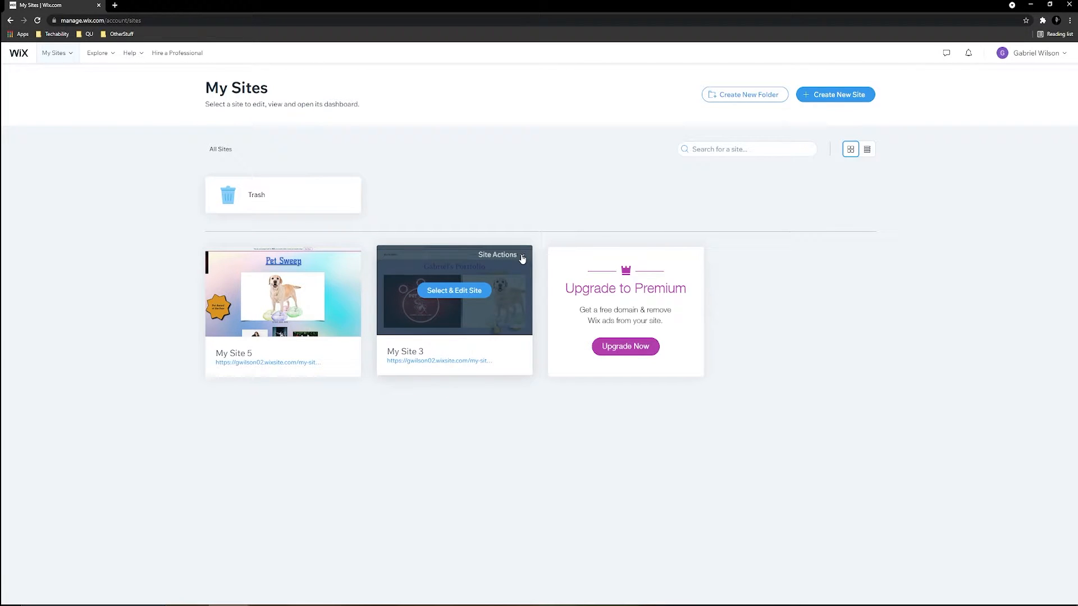
pyautogui.click(497, 255)
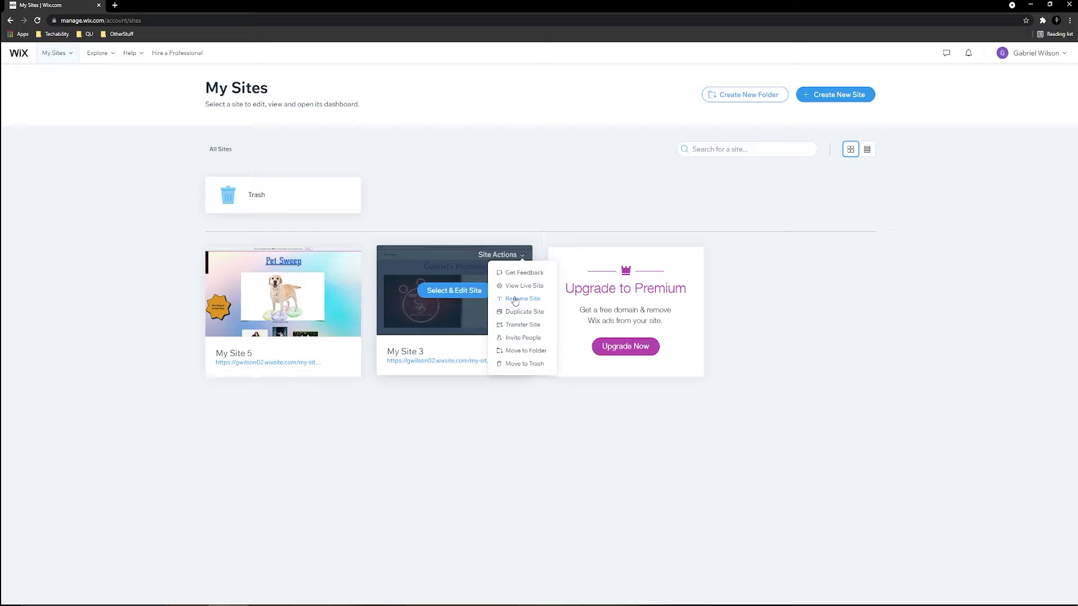
pyautogui.click(522, 298)
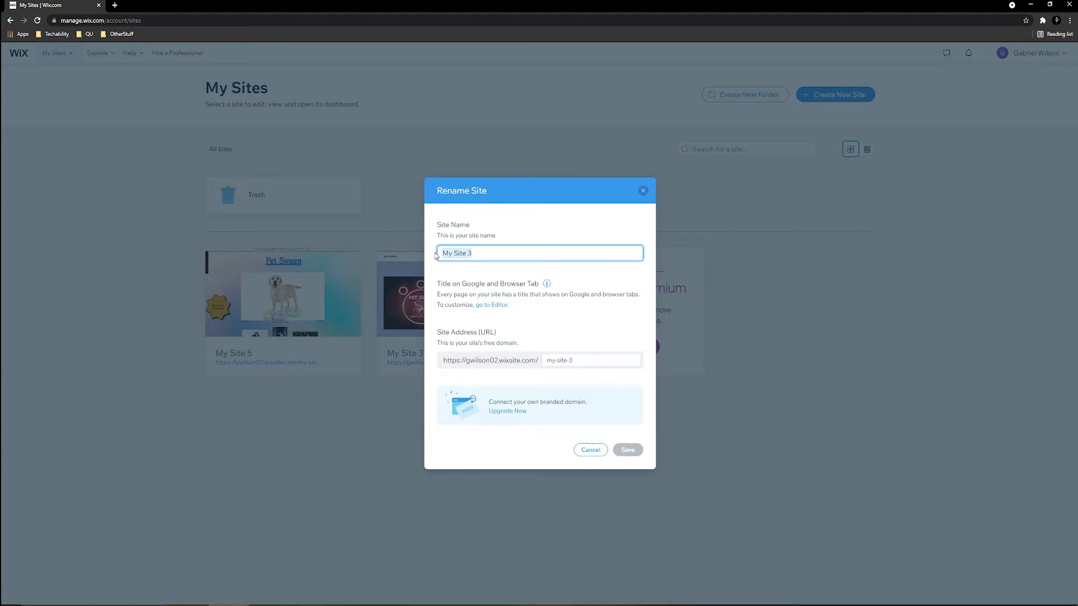
pyautogui.write('Portfolio')
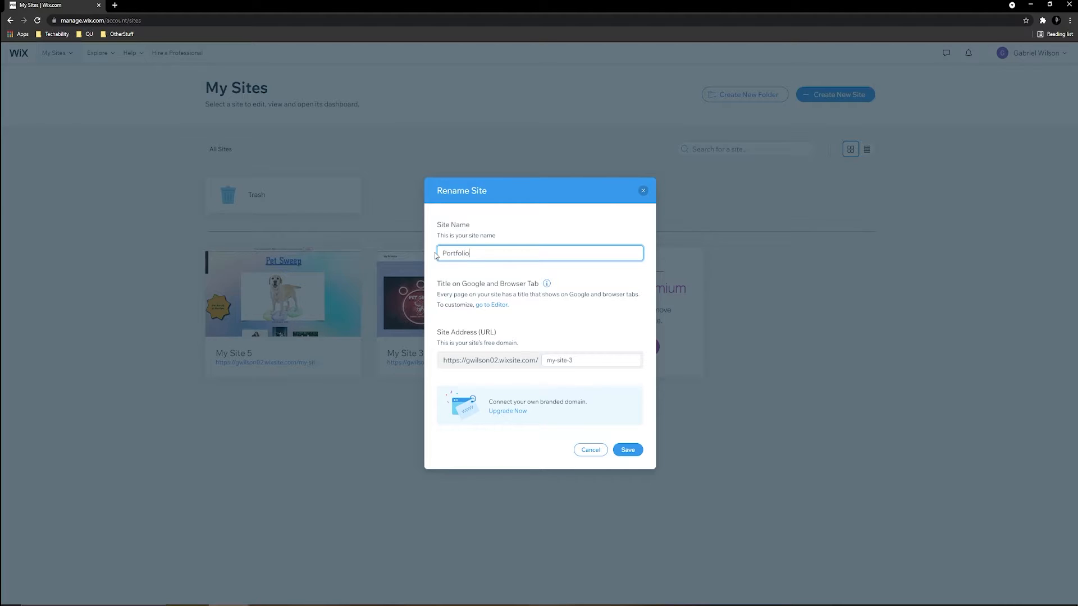
pyautogui.click(628, 450)
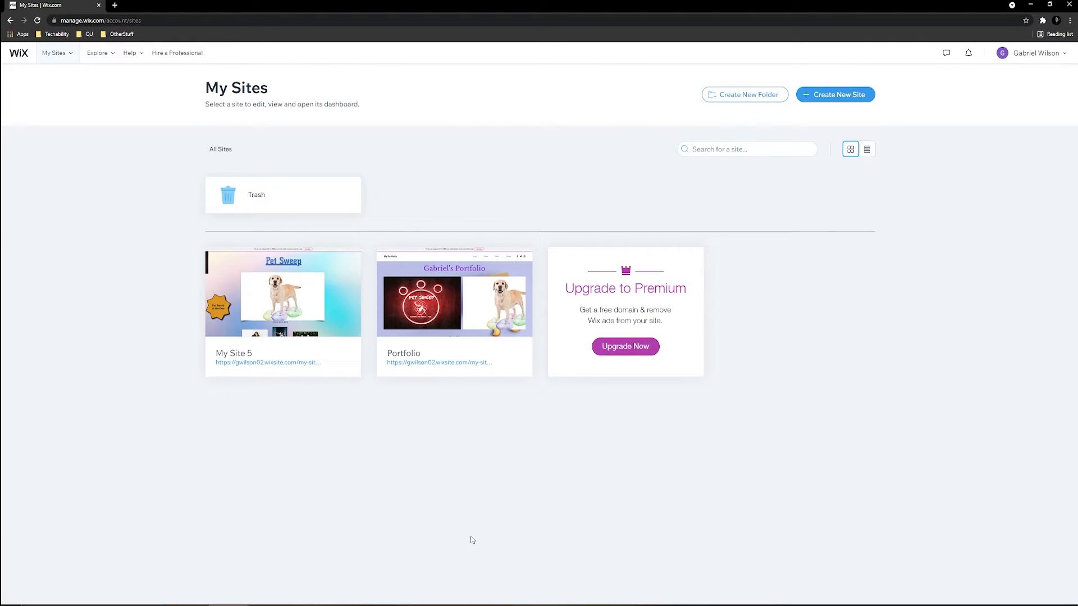
# - Rename My Site 5 to 'Business' from its Site Actions menu and save
pyautogui.click(348, 255)
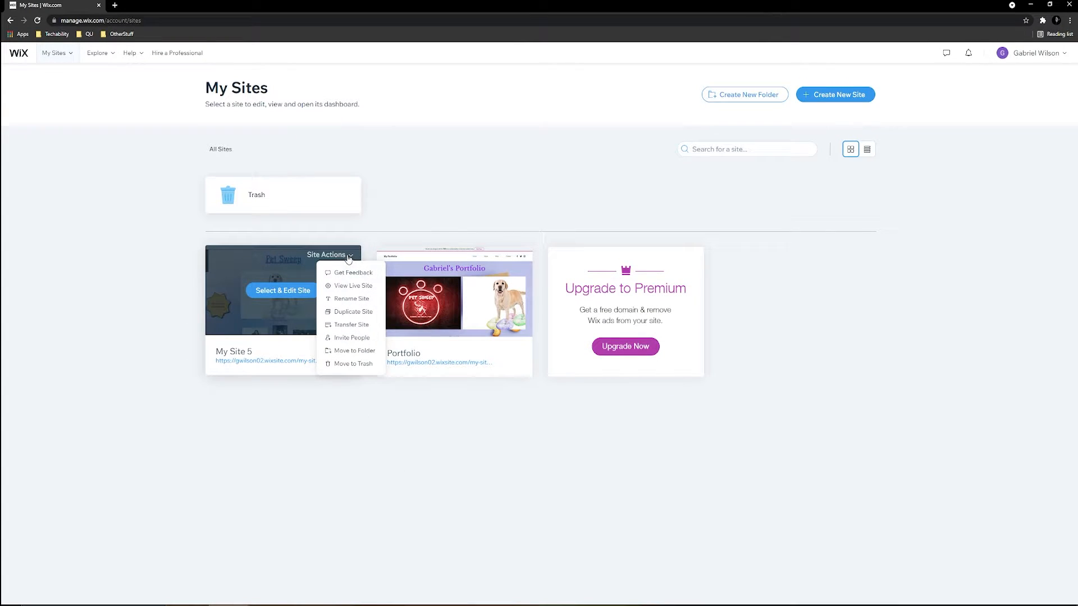
pyautogui.click(345, 301)
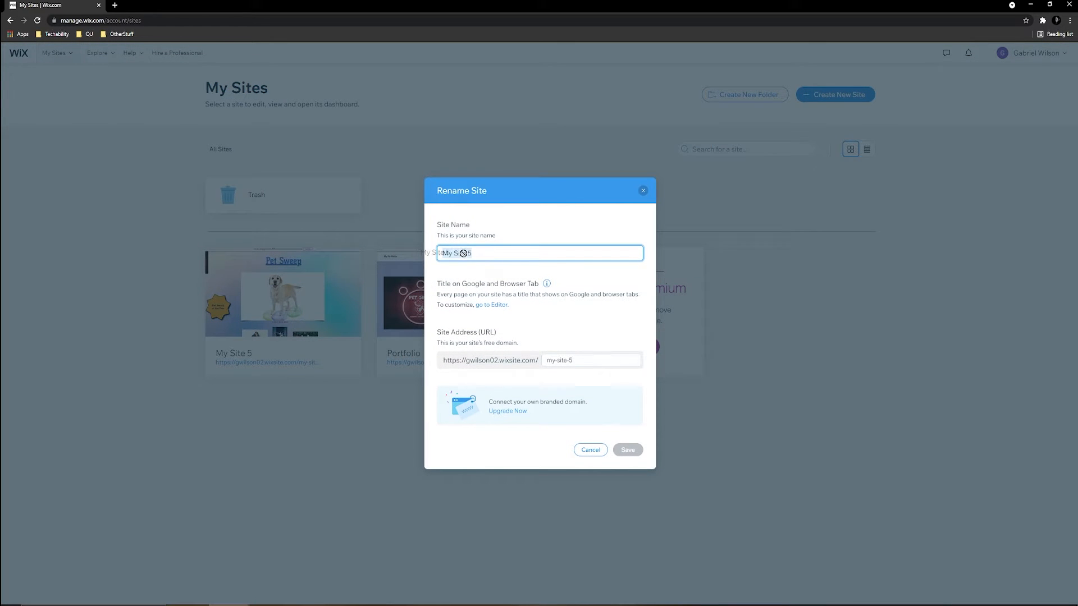
pyautogui.write('B')
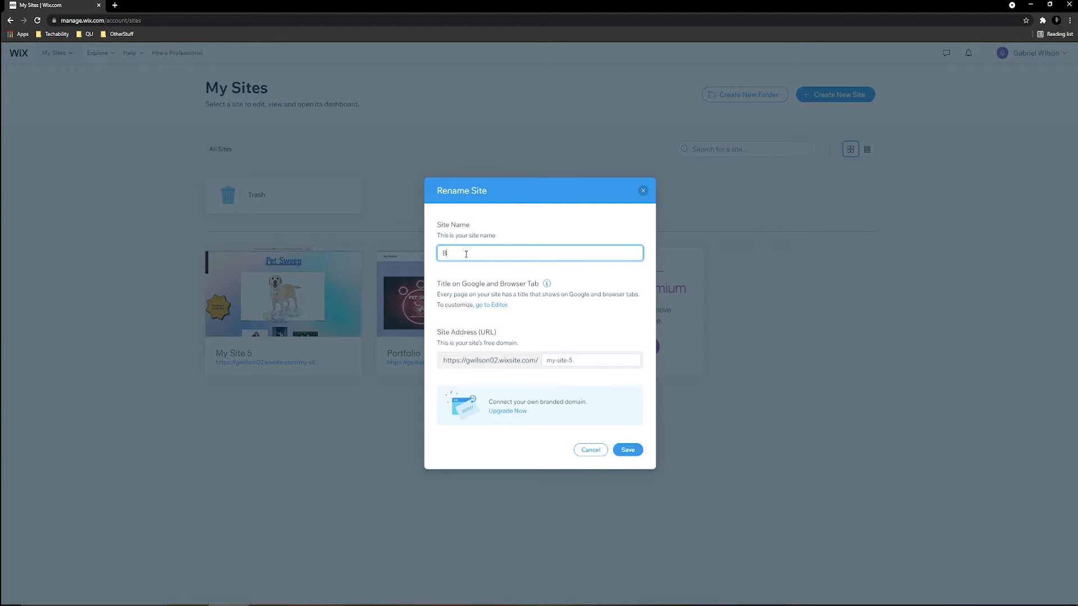
pyautogui.write('usiness')
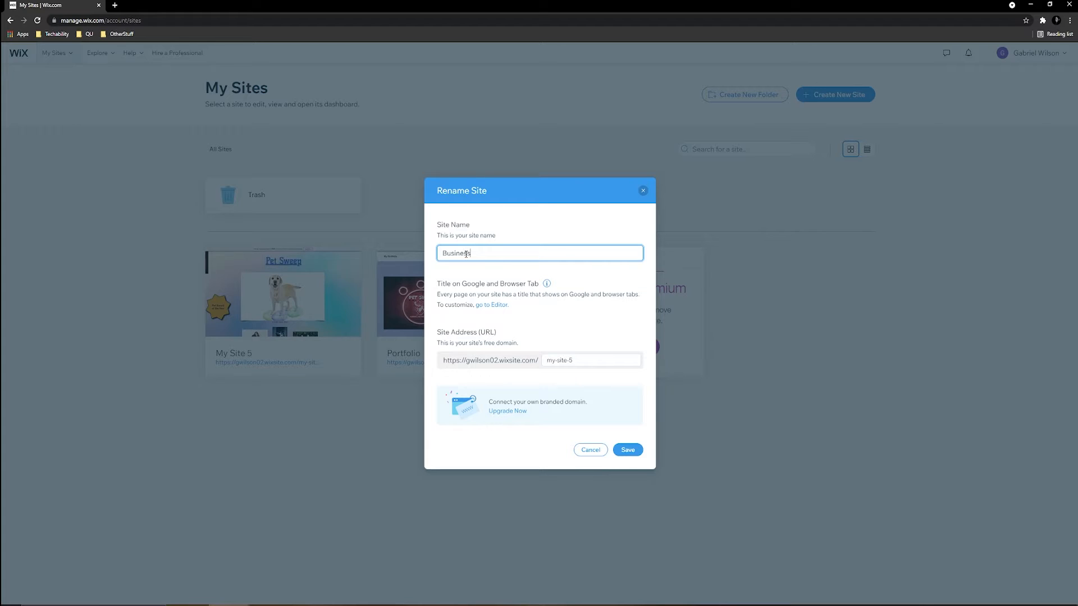
pyautogui.click(627, 449)
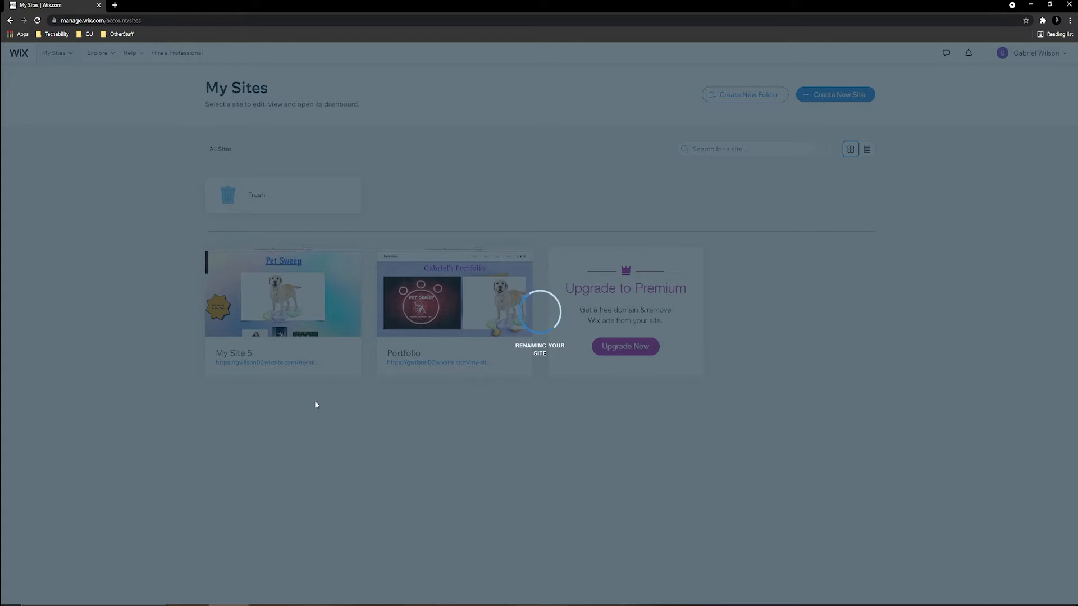
pyautogui.moveTo(334, 417)
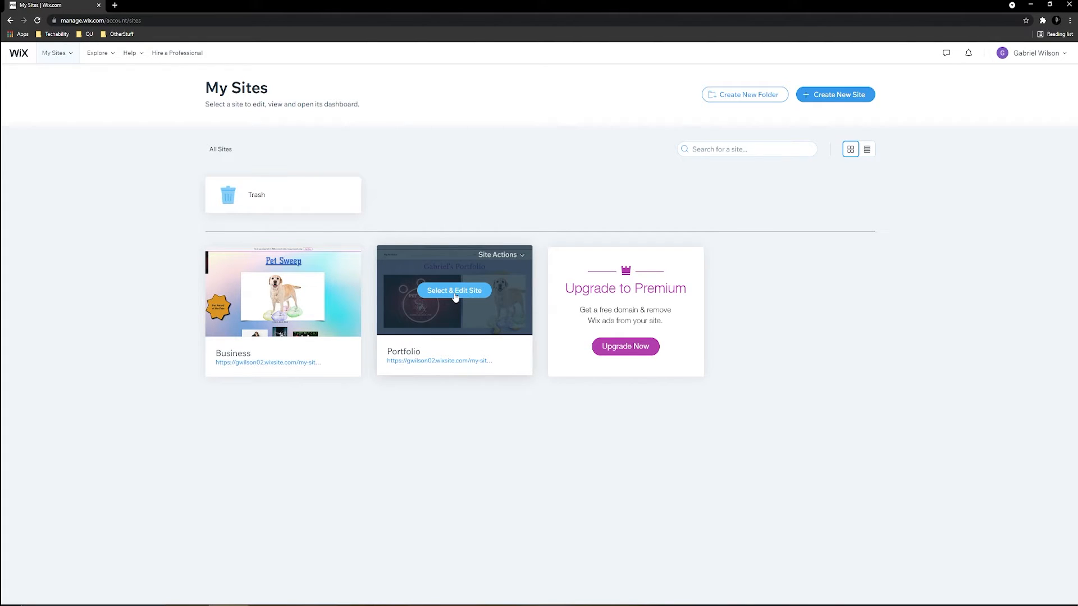
# - Open the Portfolio site's dashboard, then launch it in the website editor
pyautogui.click(455, 290)
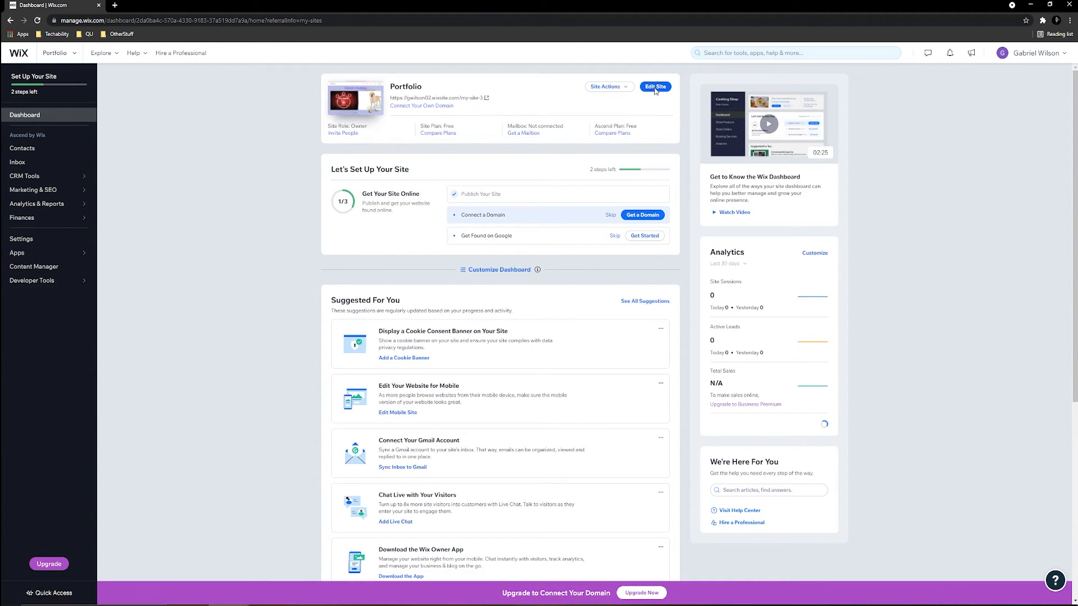
pyautogui.click(655, 86)
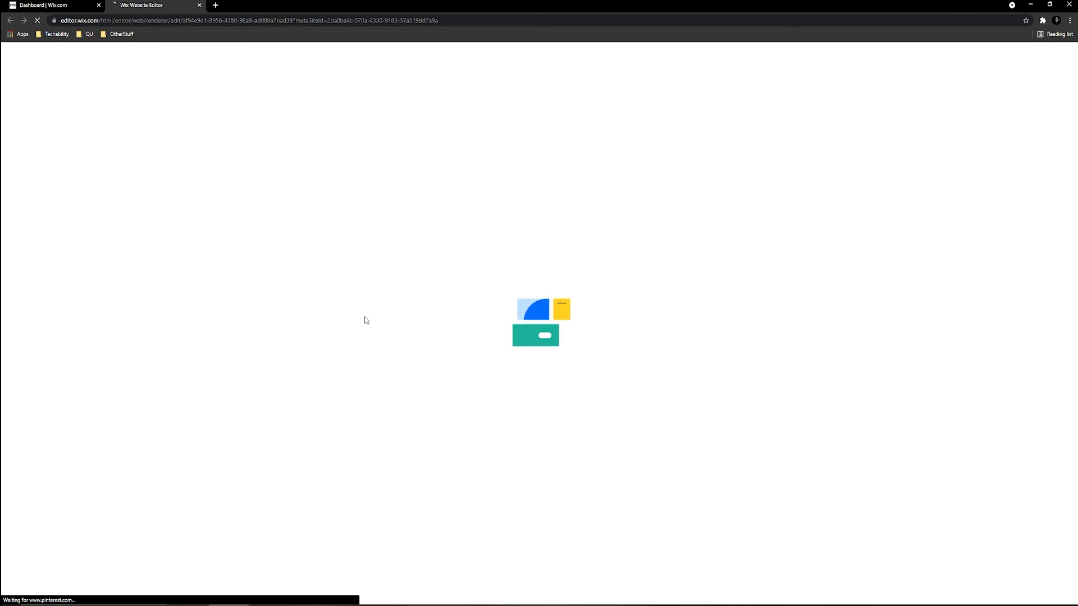